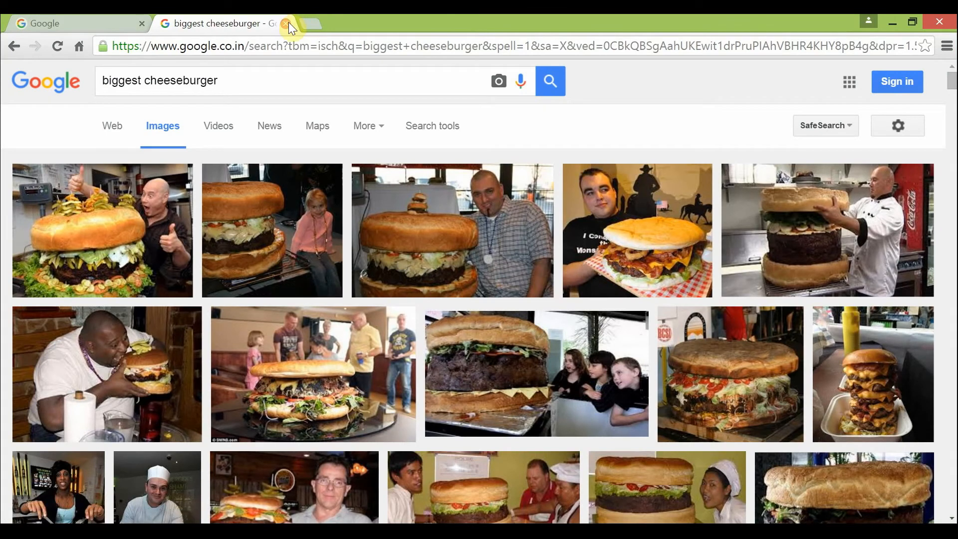
# Close the 'biggest cheeseburger' image results, restore them with Ctrl+Shift+T, then close them again
pyautogui.click(284, 23)
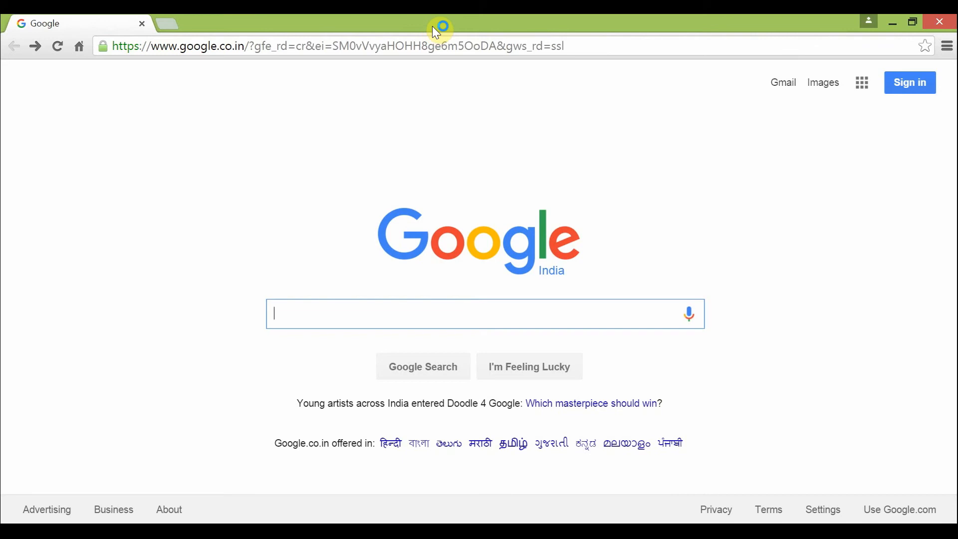
pyautogui.press('ctrl+shift+t')
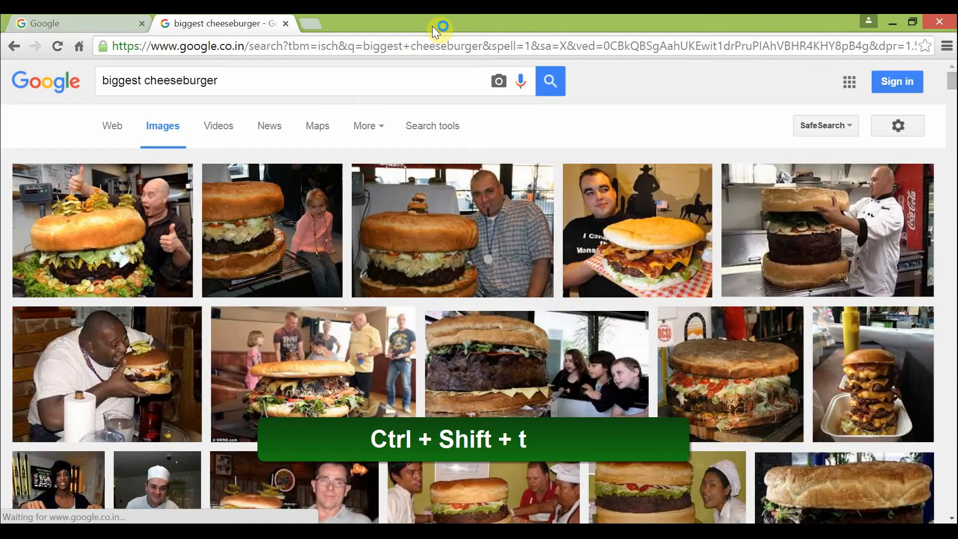
pyautogui.press('ctrl+shift+t')
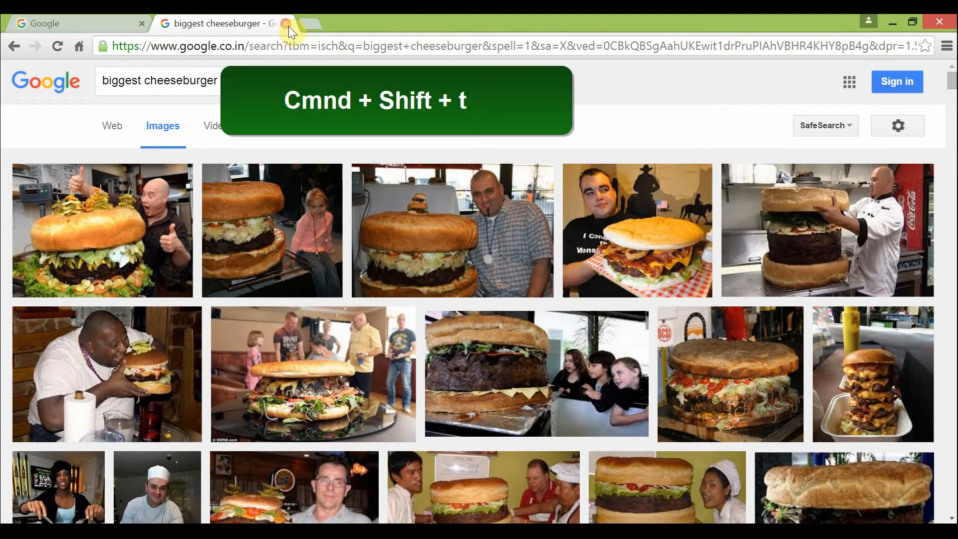
pyautogui.click(284, 23)
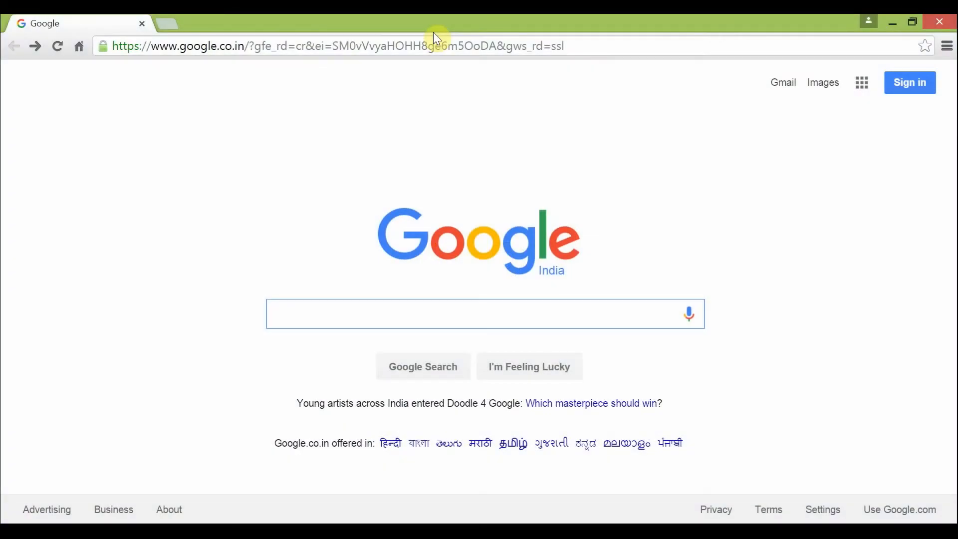
# Search 'burger vs candy', then start typing a 'pizza vs' comparison
pyautogui.click(477, 313)
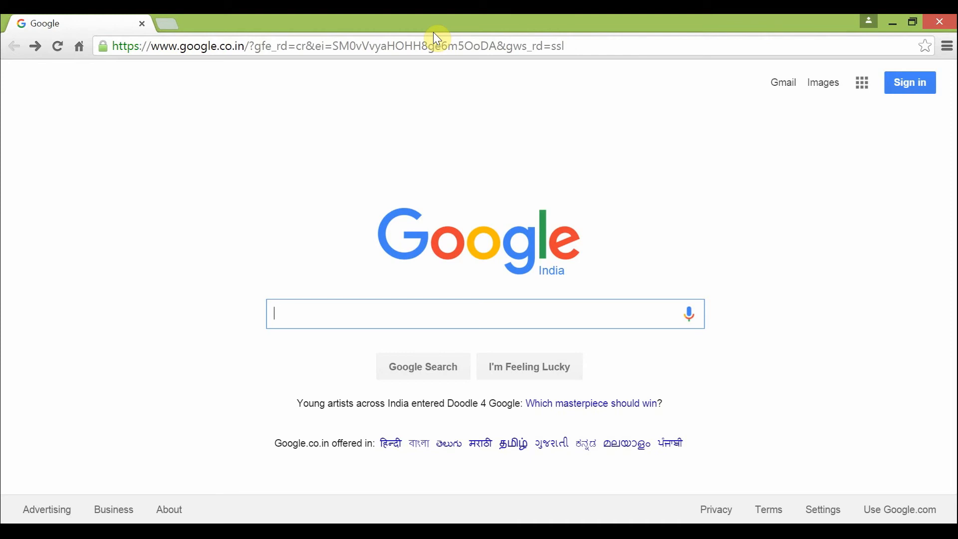
pyautogui.write('burger vs candy')
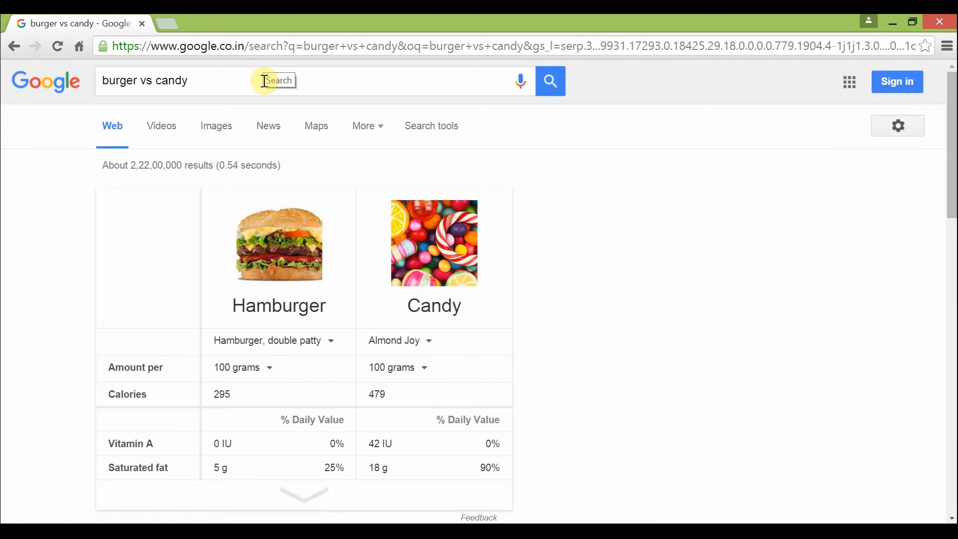
pyautogui.write('pizz')
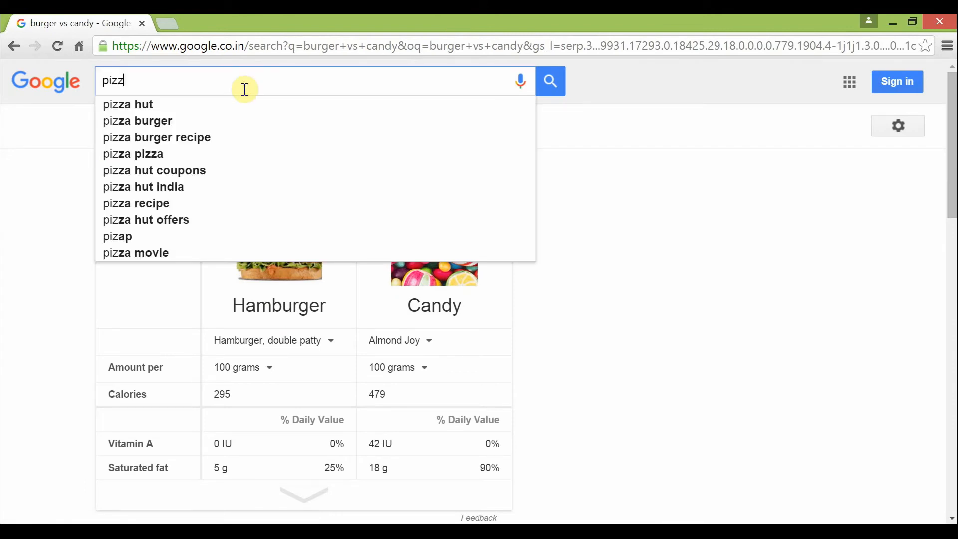
pyautogui.write('a vs')
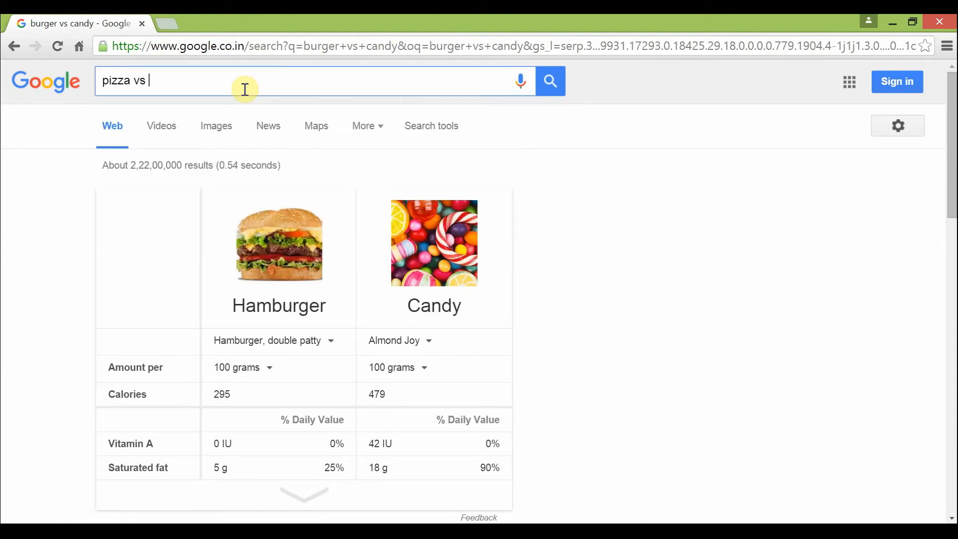
pyautogui.write('burger')
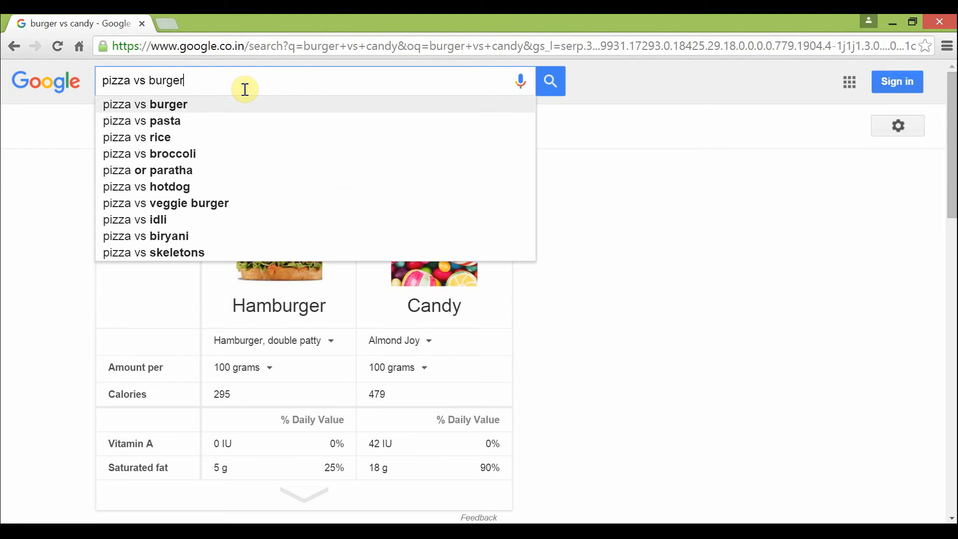
# Open the 'pizza vs pasta' comparison and expand its full nutrient table
pyautogui.click(142, 120)
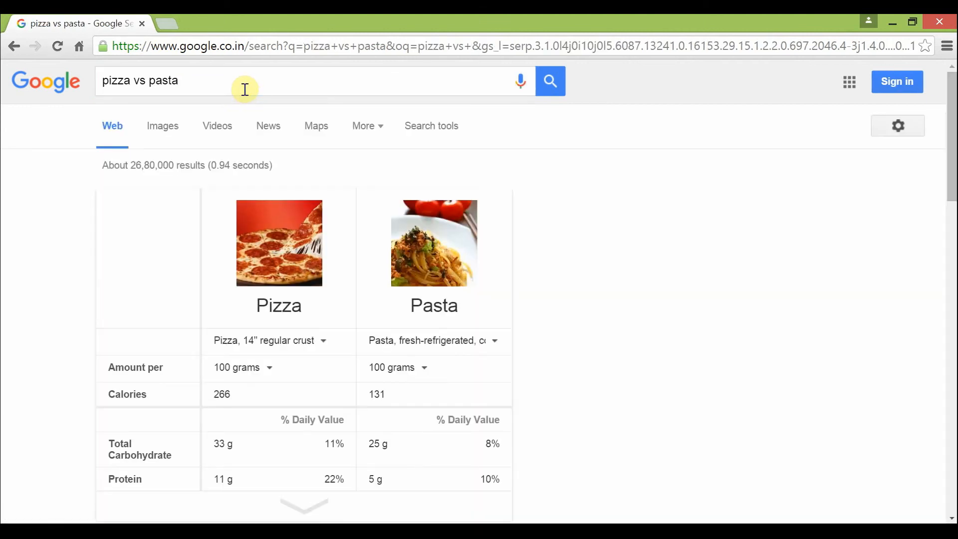
pyautogui.scroll(-3)
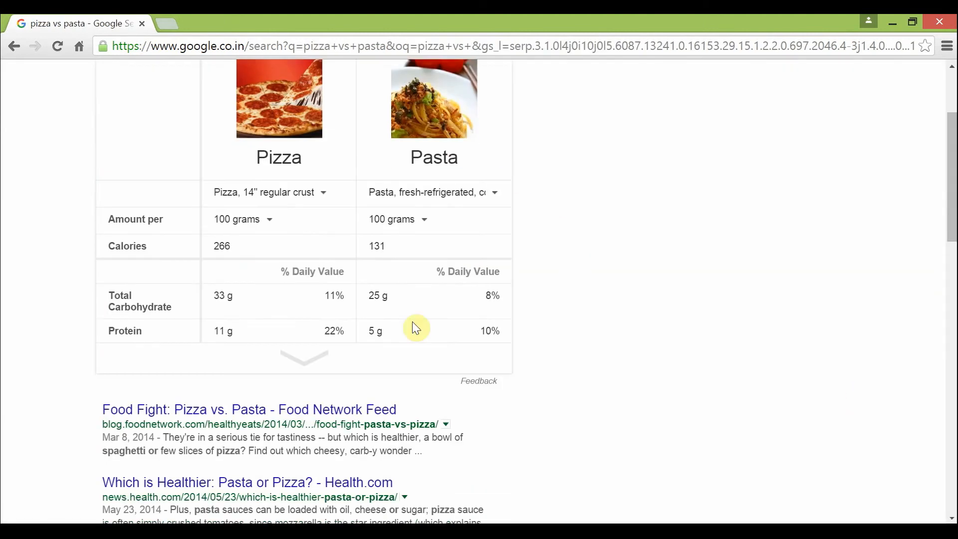
pyautogui.click(304, 356)
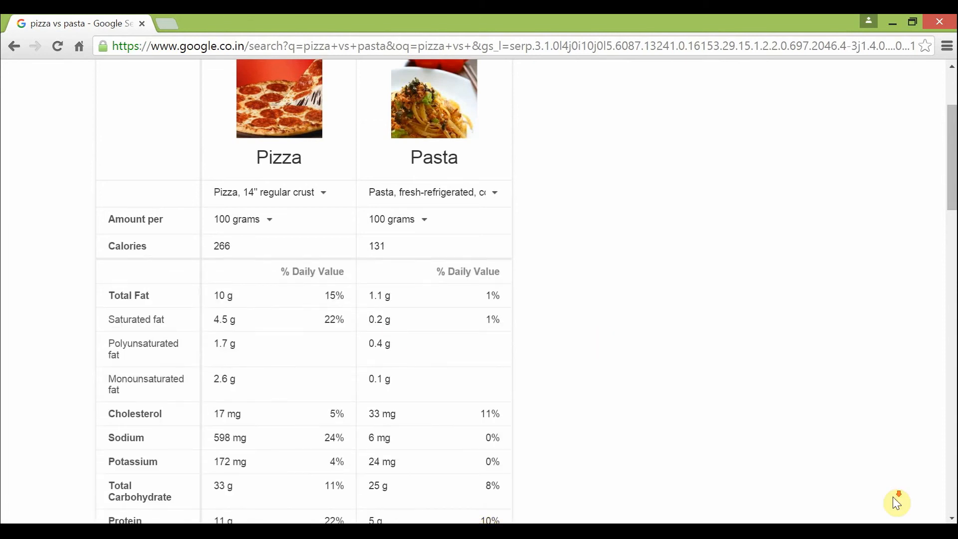
pyautogui.scroll(-3)
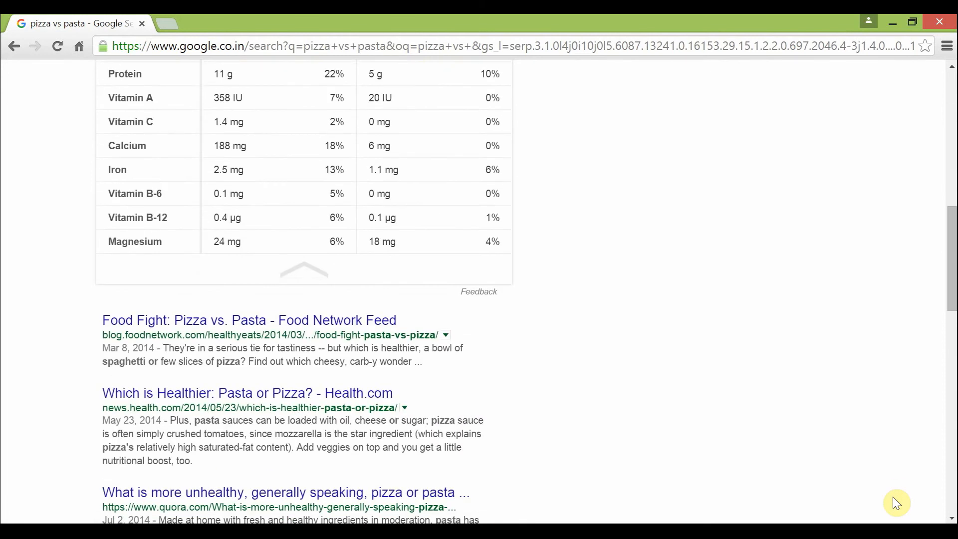
pyautogui.scroll(3)
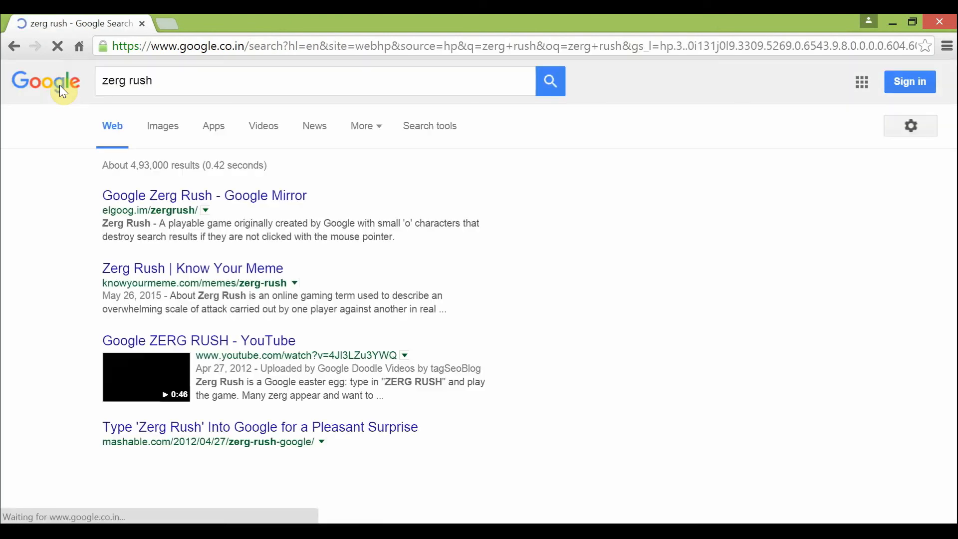
pyautogui.moveTo(64, 85)
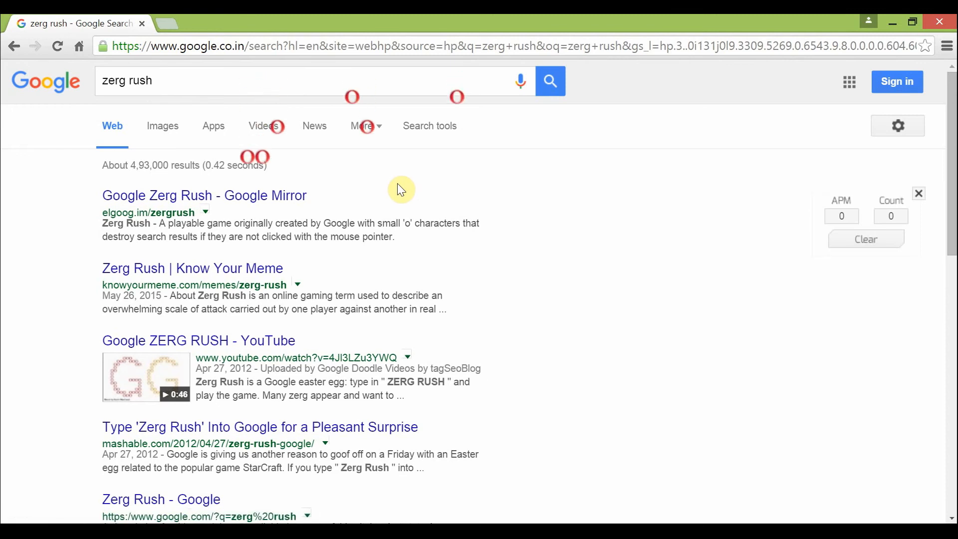
pyautogui.moveTo(389, 279)
pyautogui.write('google gravity')
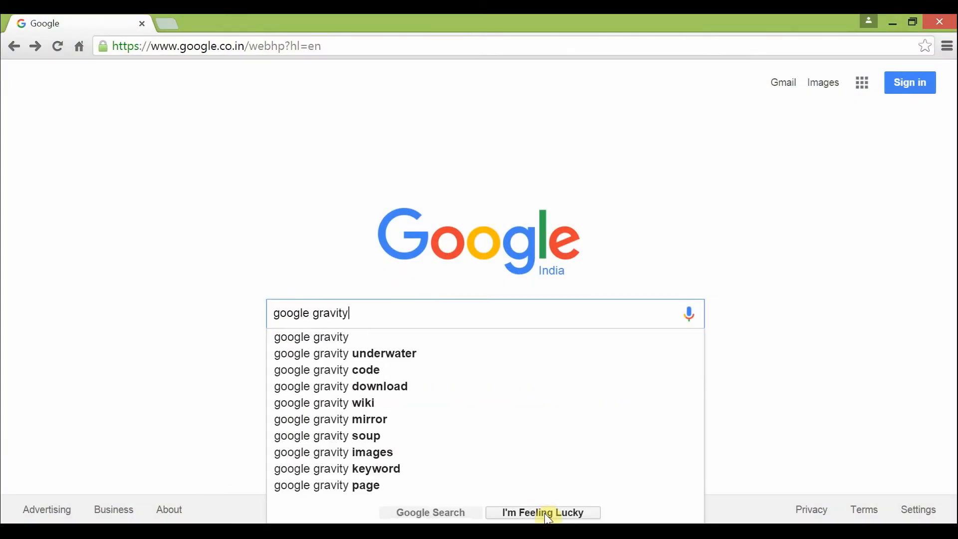
# Open Google Gravity via I'm Feeling Lucky and search 'ghost' in the fallen search box
pyautogui.click(542, 512)
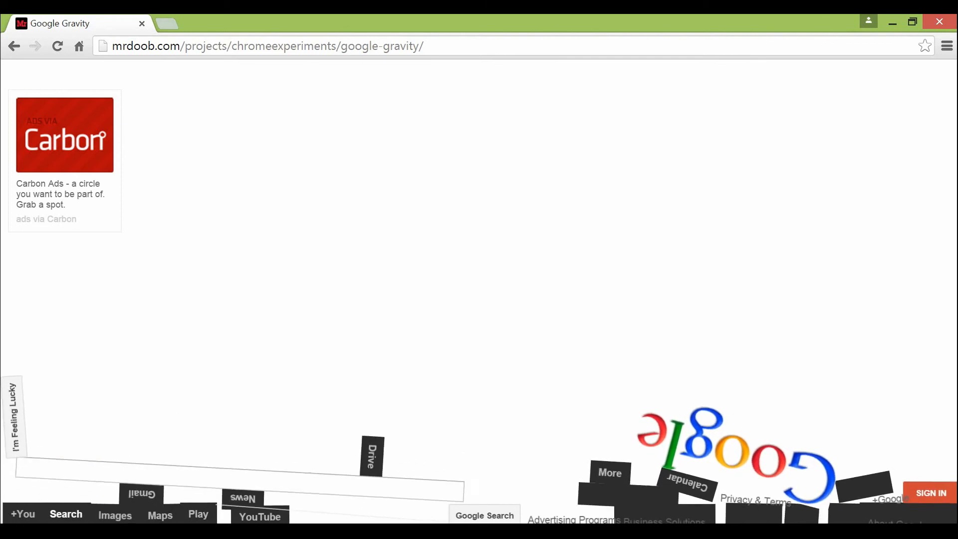
pyautogui.write('gho')
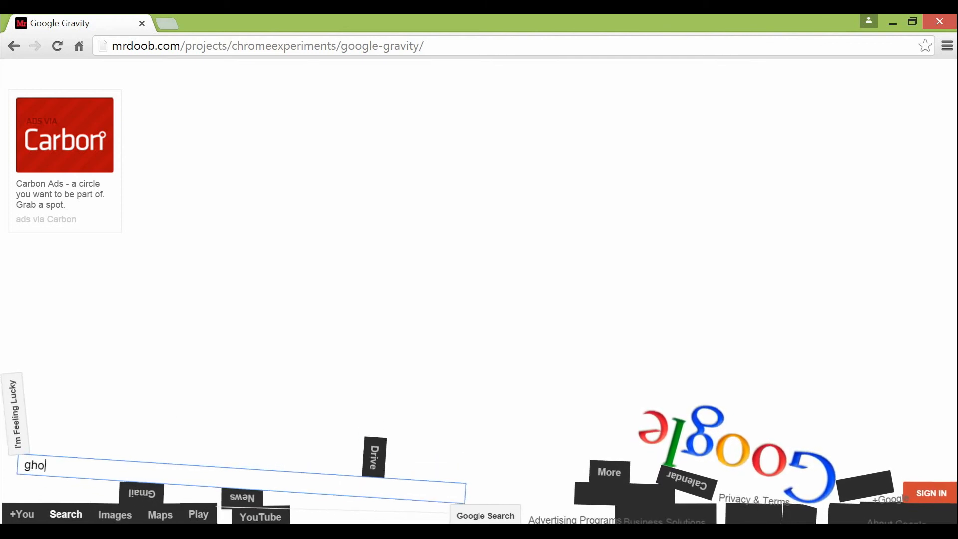
pyautogui.write('st')
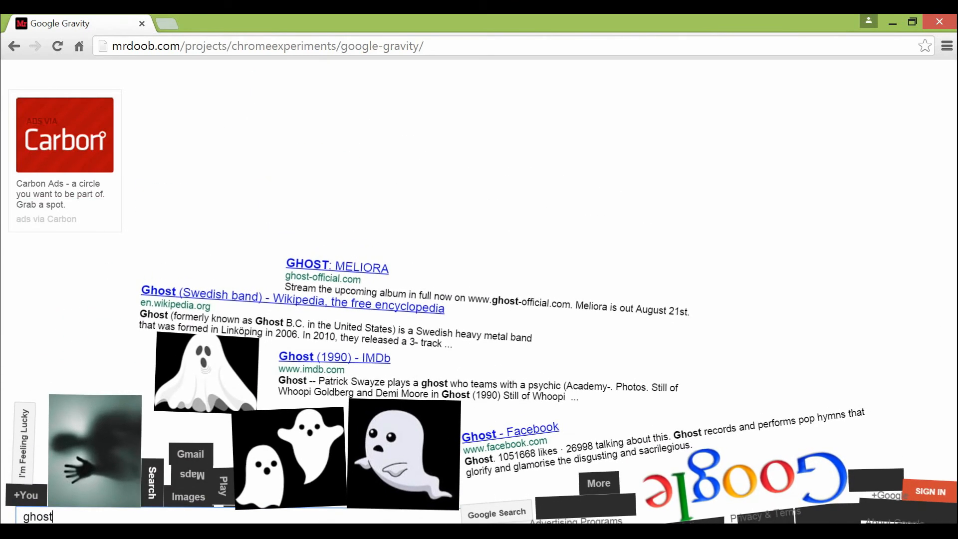
pyautogui.write('more')
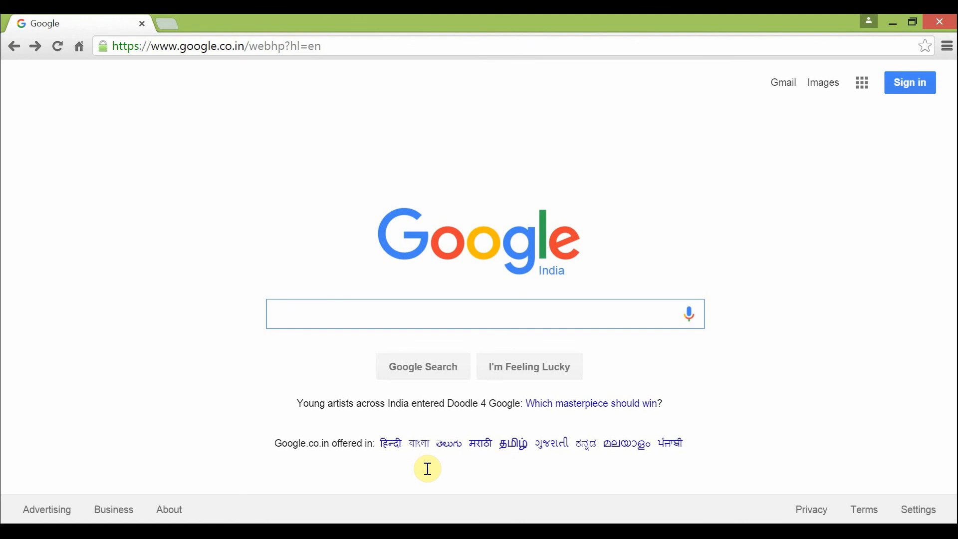
# Search 'tilt' and scroll the tilted results page down and back up
pyautogui.write('tilt')
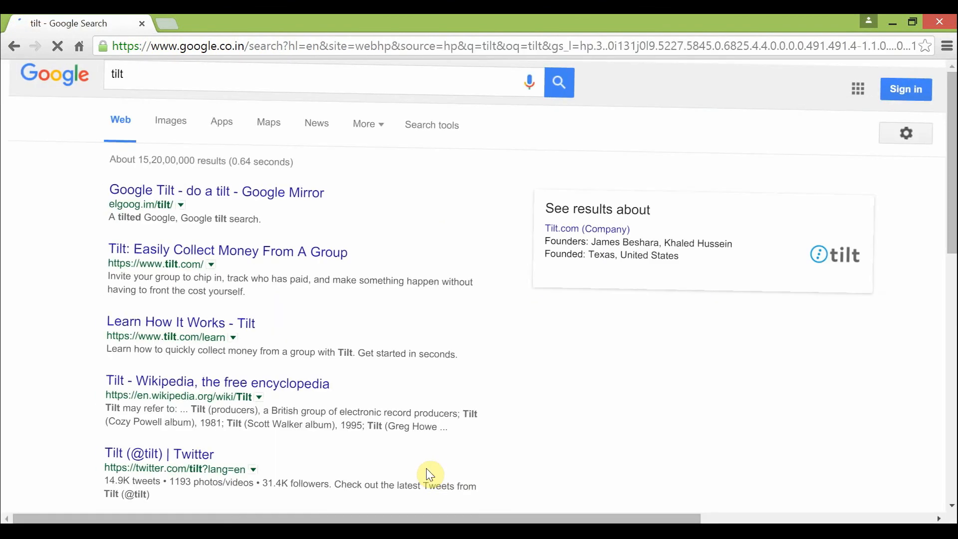
pyautogui.scroll(-3)
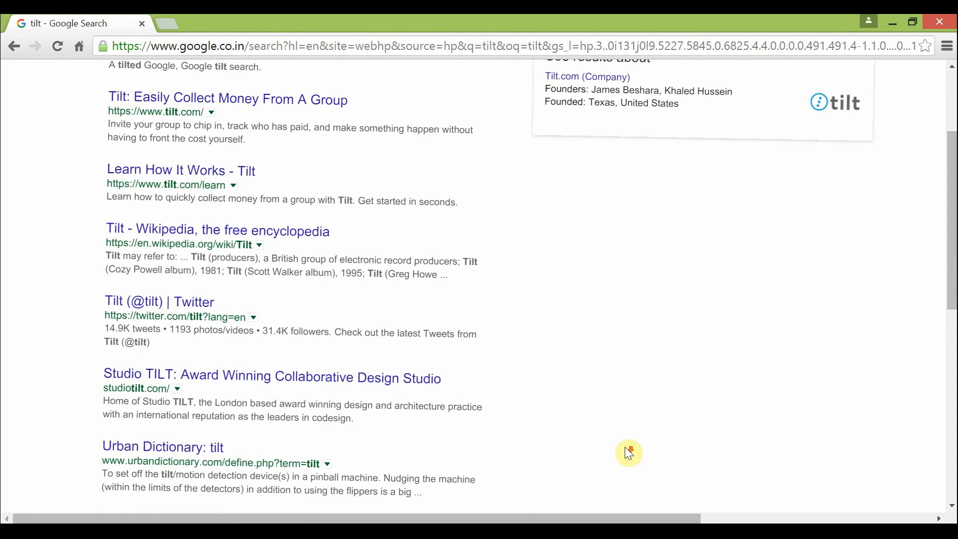
pyautogui.scroll(-3)
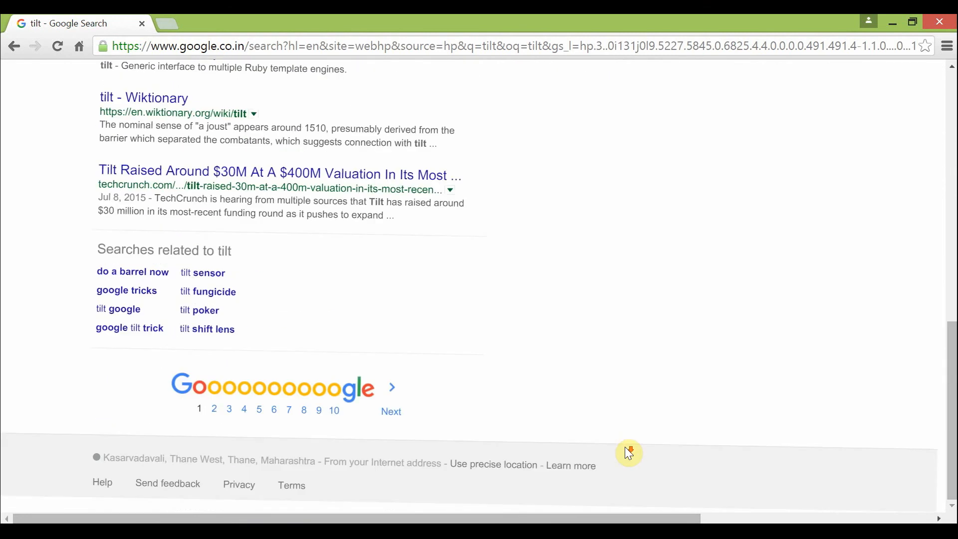
pyautogui.scroll(3)
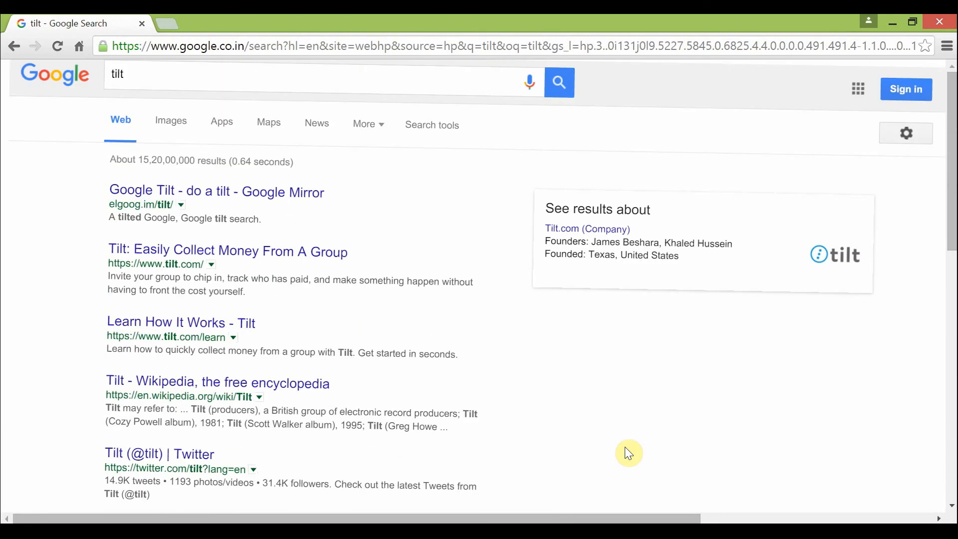